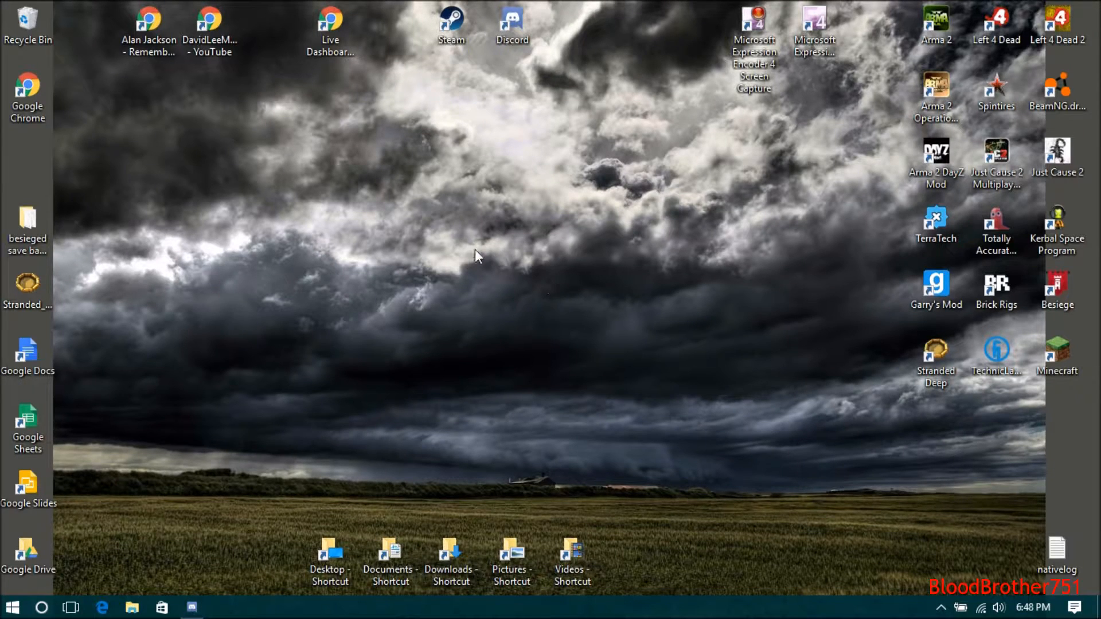
# Open the Downloads folder and browse This PC and the Quick access list.
pyautogui.click(451, 545)
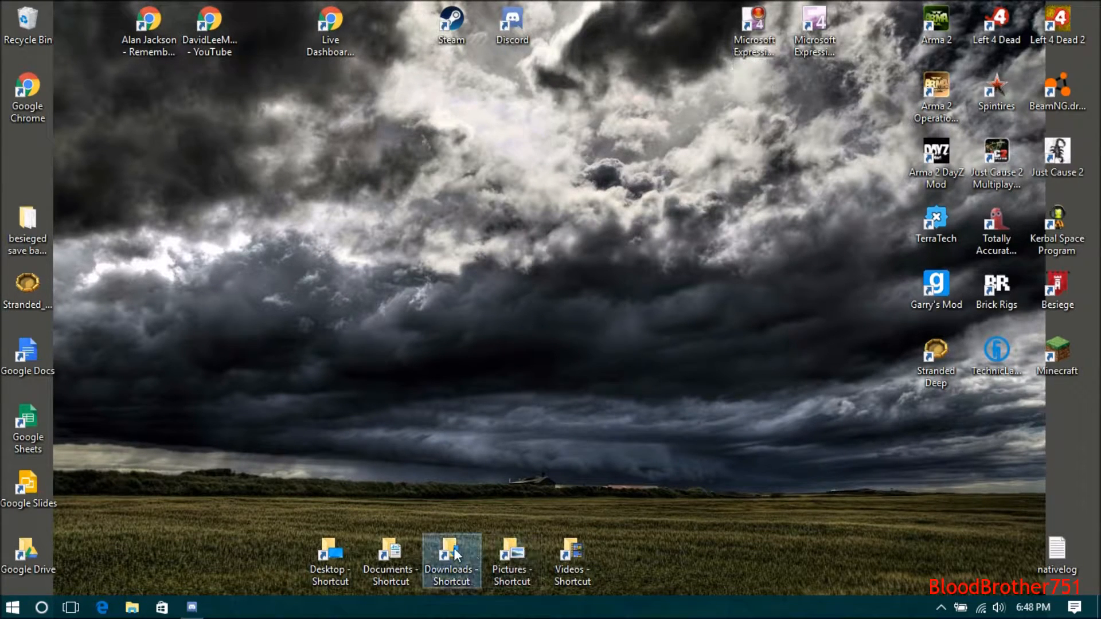
pyautogui.doubleClick(451, 548)
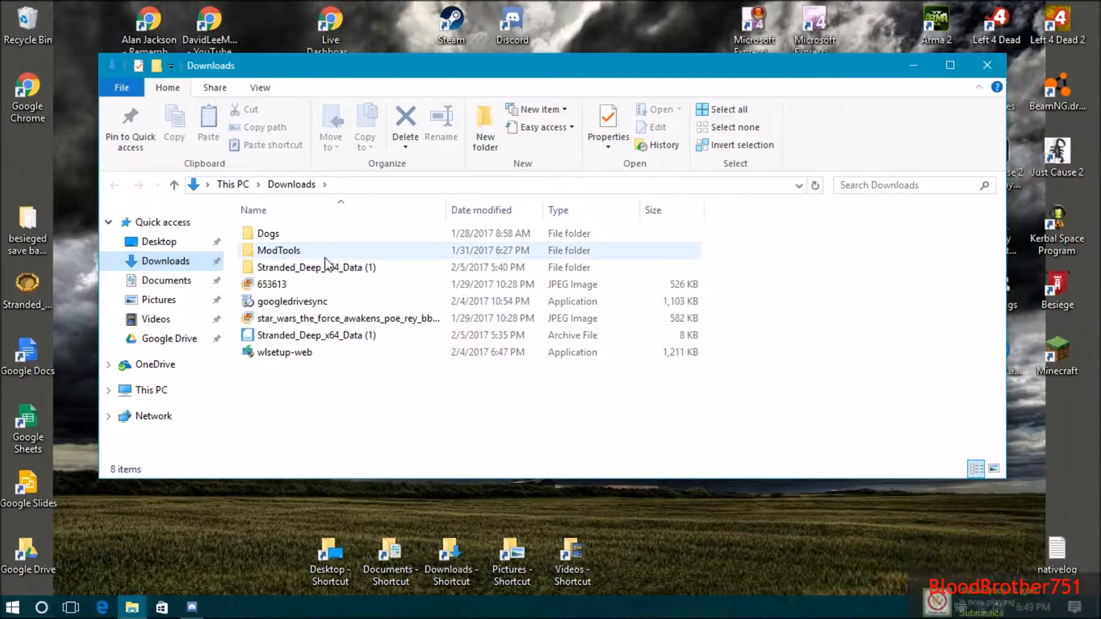
pyautogui.click(150, 390)
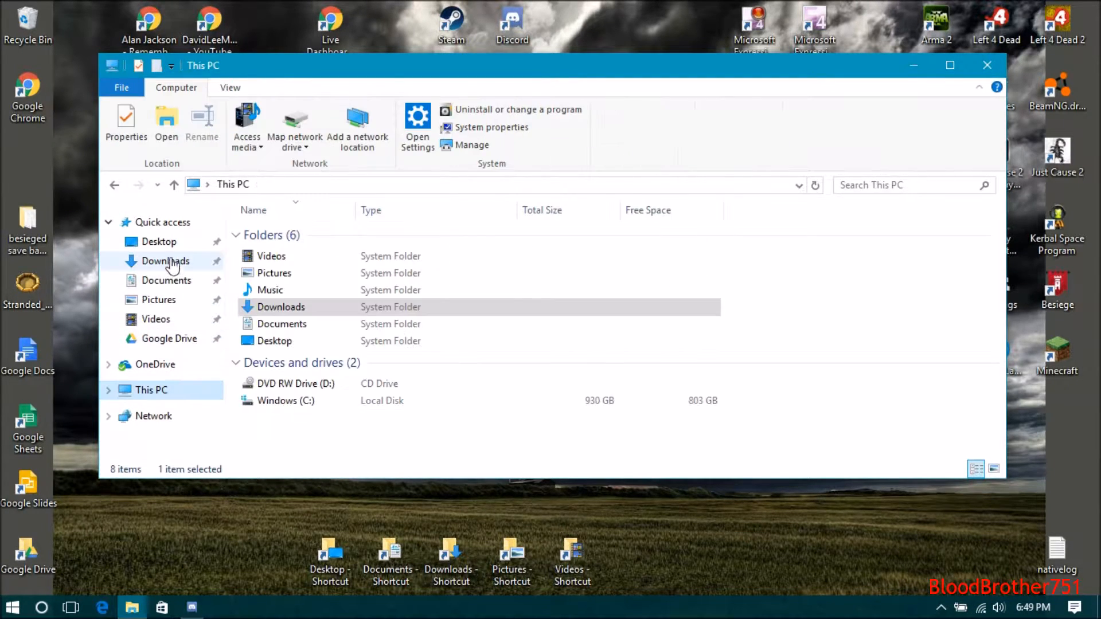
pyautogui.click(162, 222)
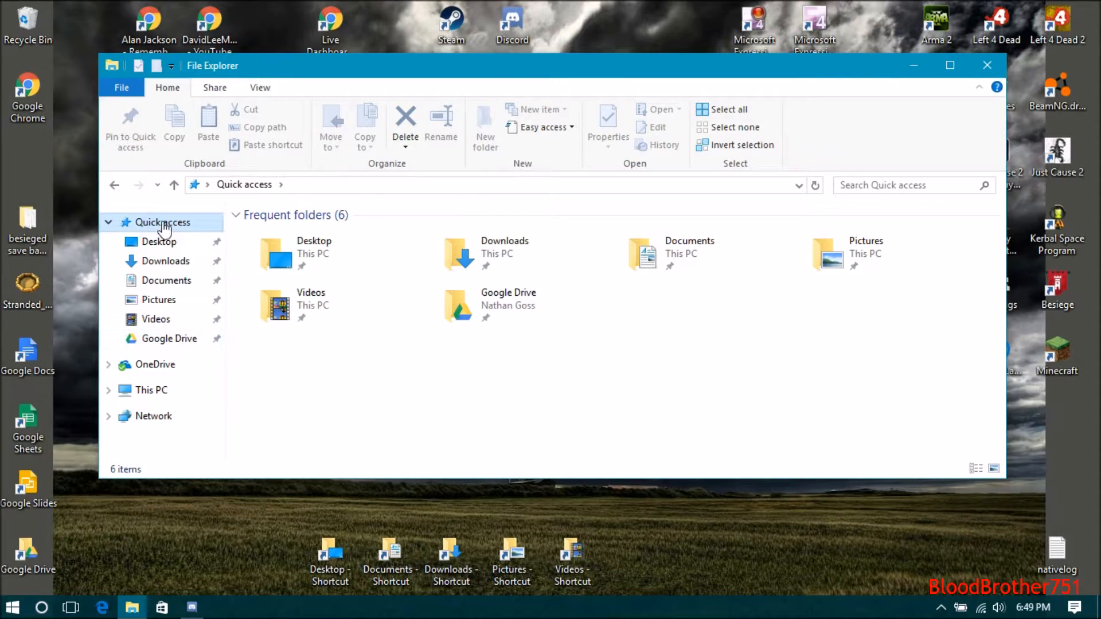
pyautogui.click(109, 222)
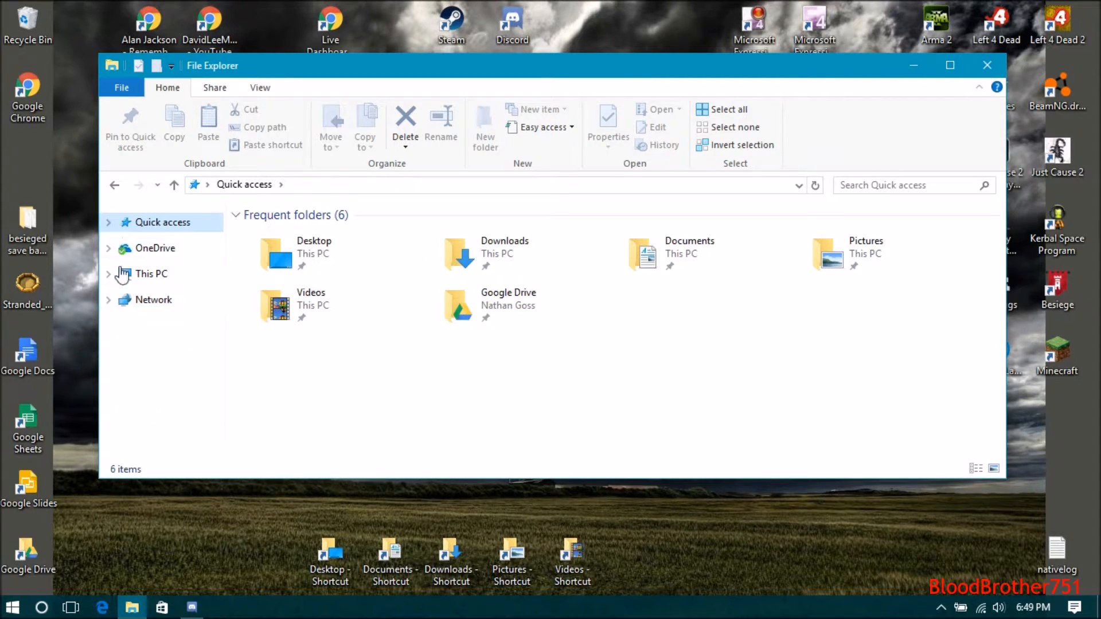
pyautogui.click(109, 222)
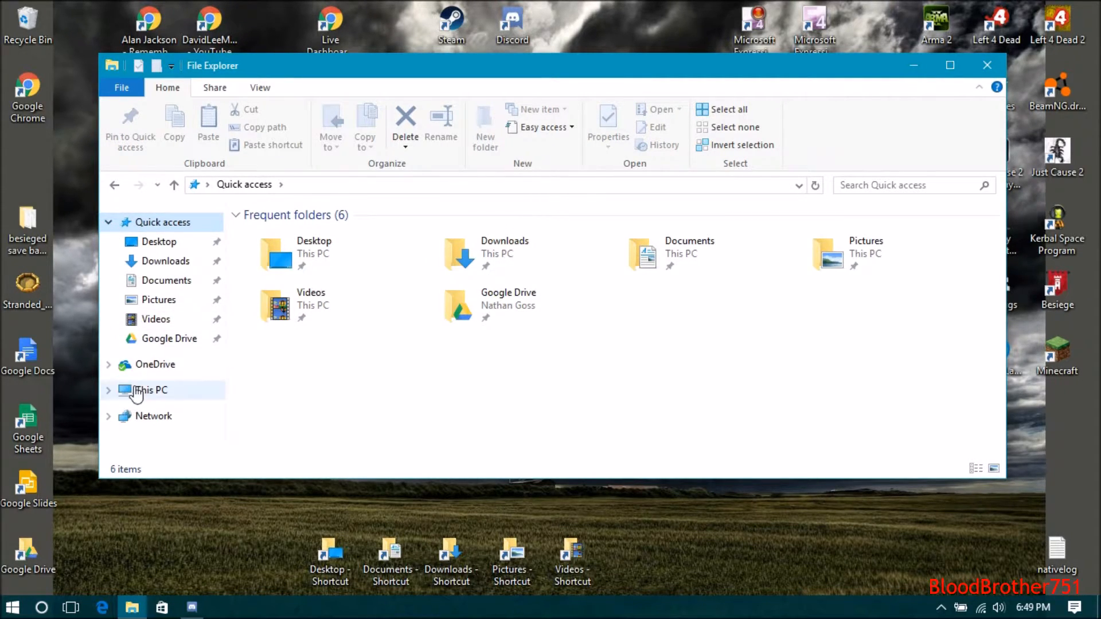
pyautogui.moveTo(165, 260)
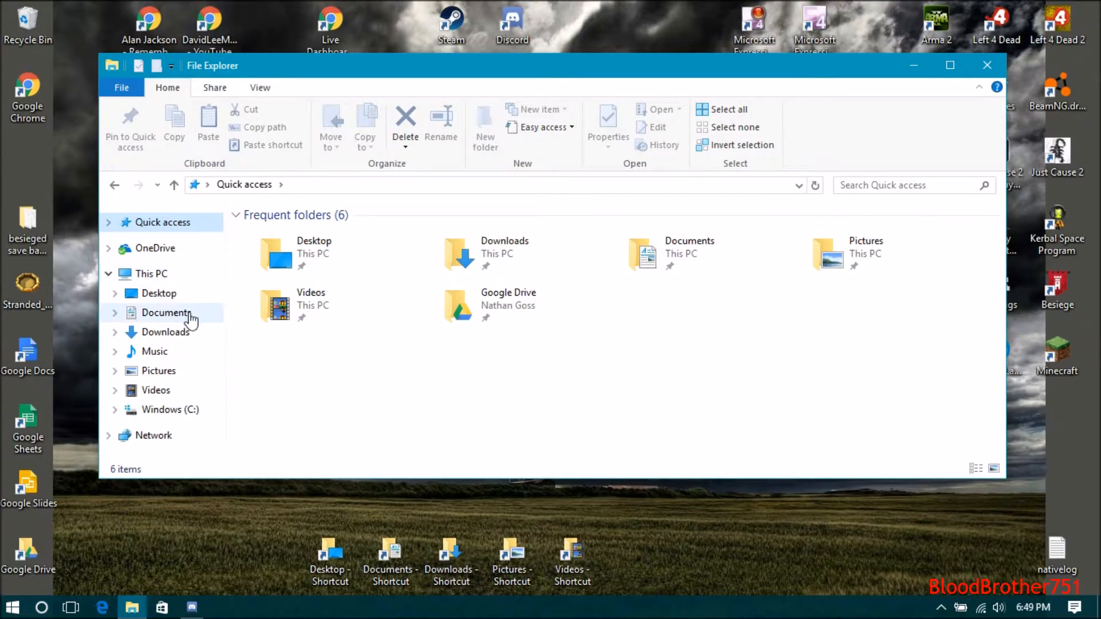
pyautogui.click(166, 313)
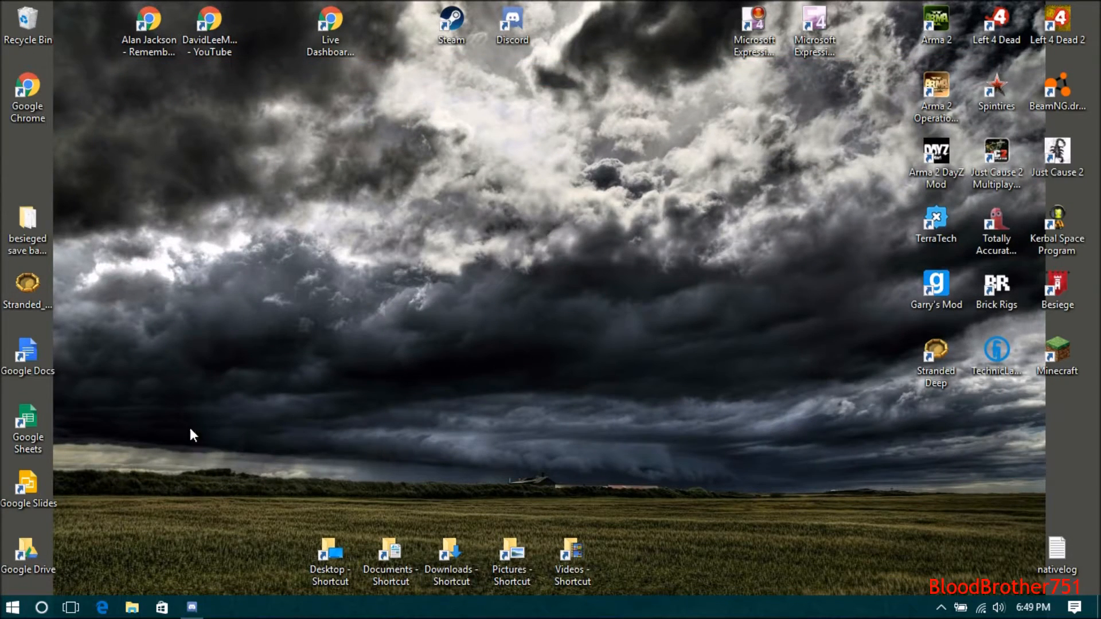
pyautogui.moveTo(225, 394)
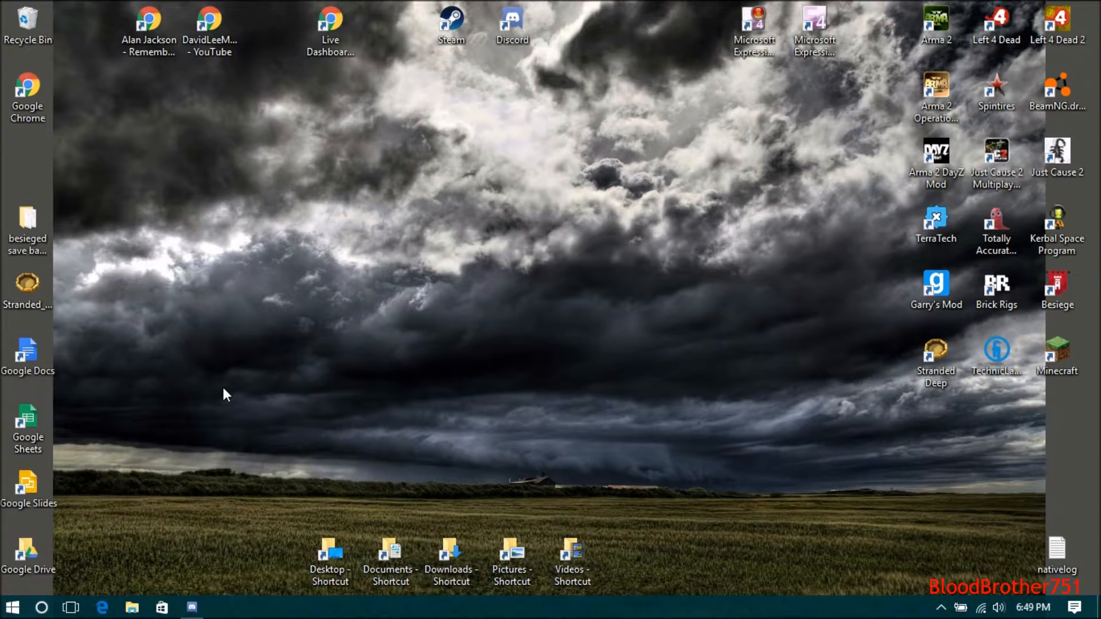
# Launch System Configuration by running msconfig from the Run prompt.
pyautogui.press('Win+r')
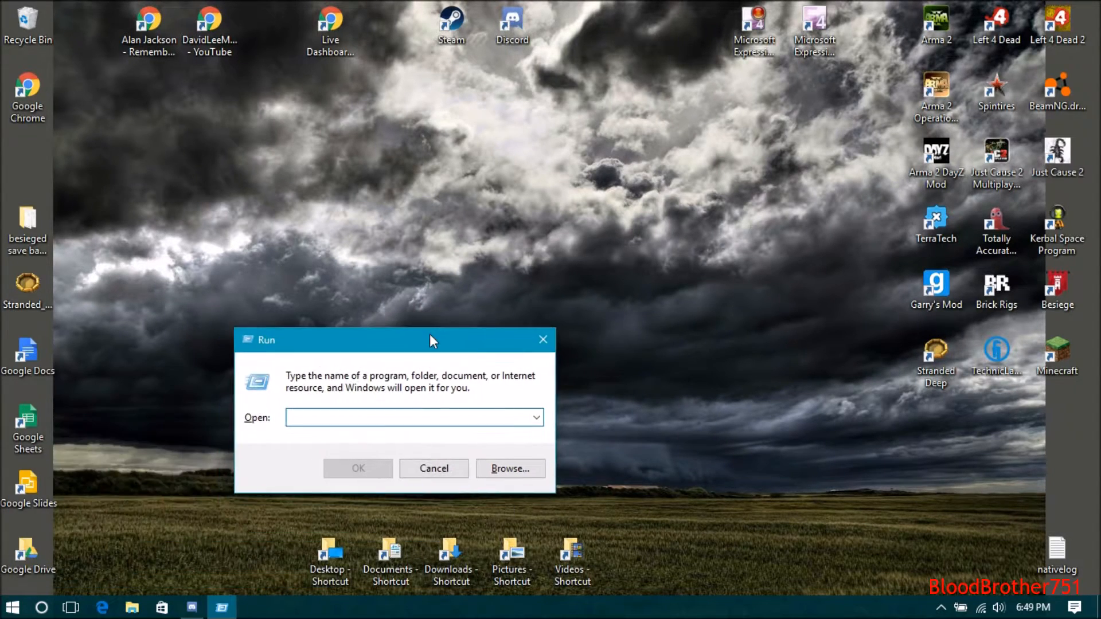
pyautogui.rightClick(12, 607)
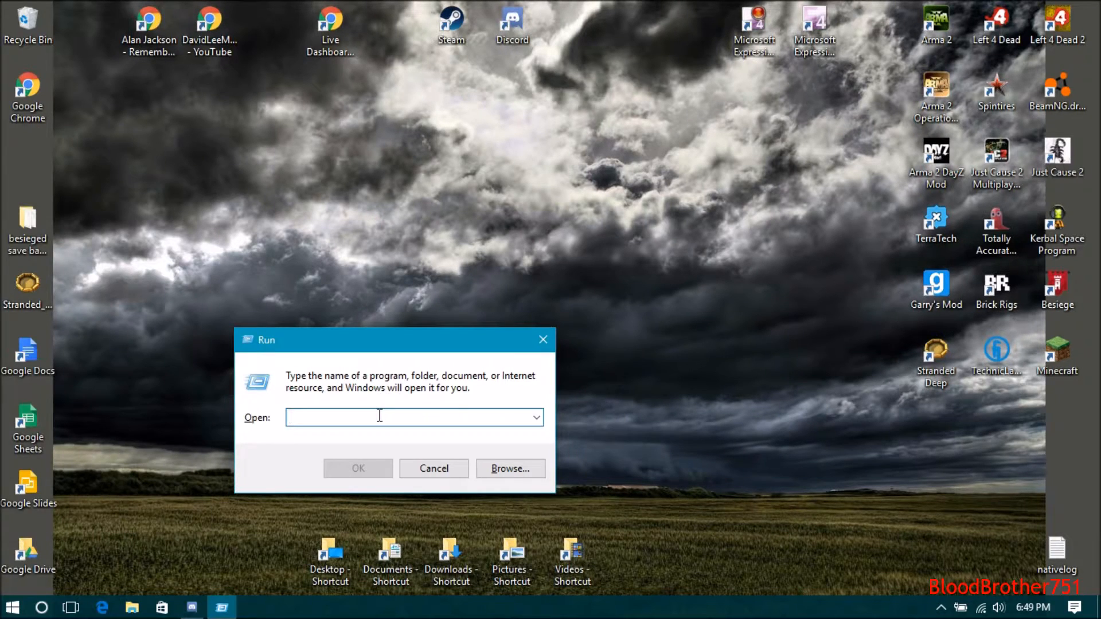
pyautogui.write('mscon')
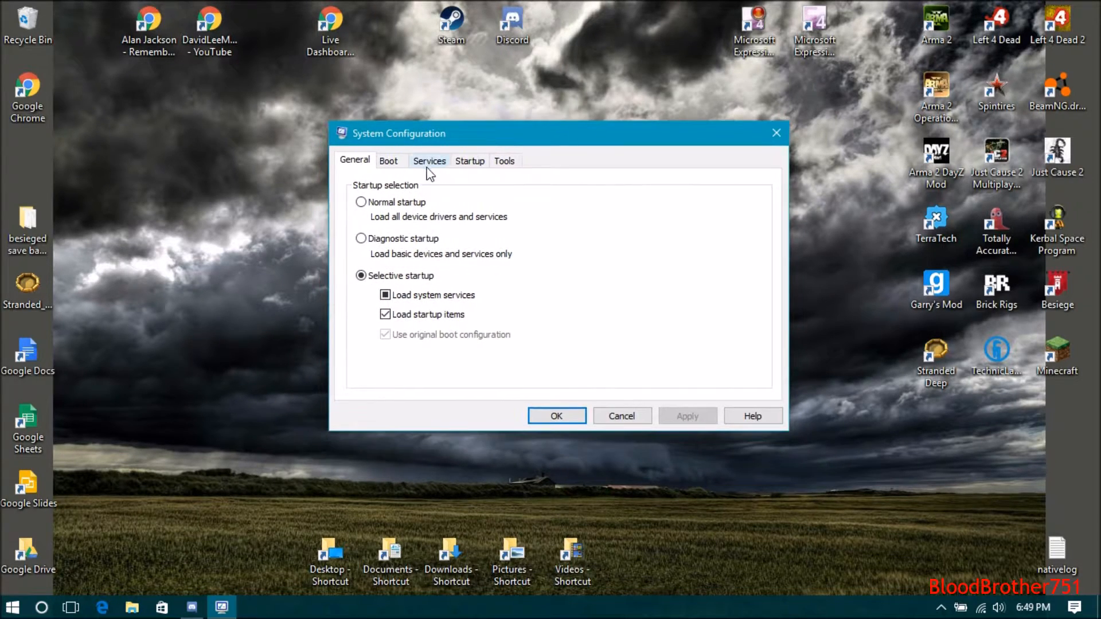
# Untick the Windows Search service on the Services list and close System Configuration.
pyautogui.click(429, 160)
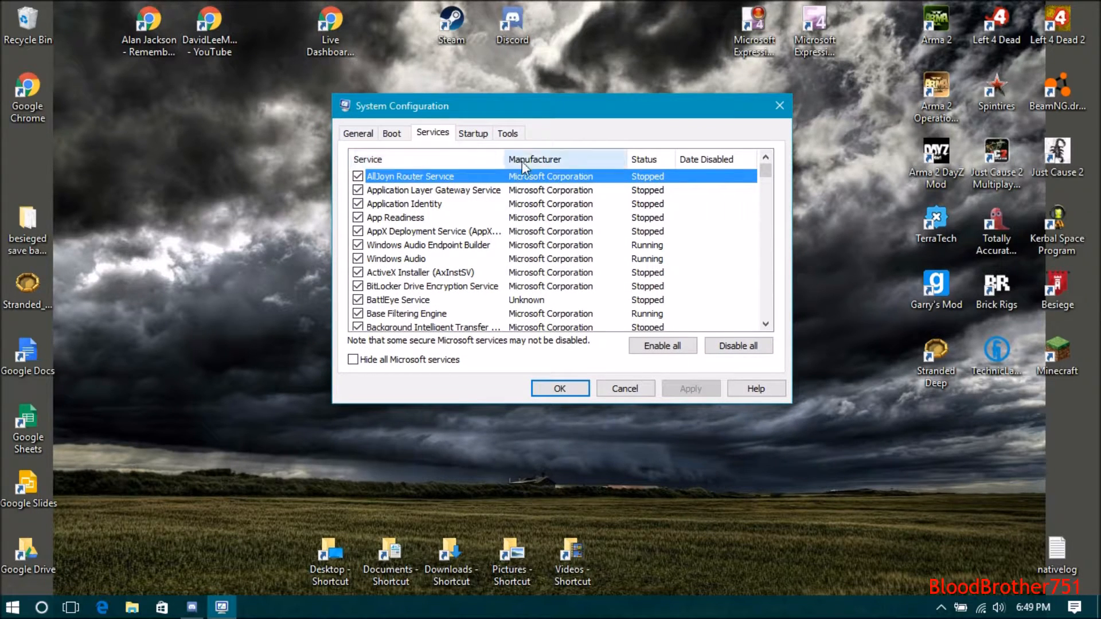
pyautogui.click(367, 159)
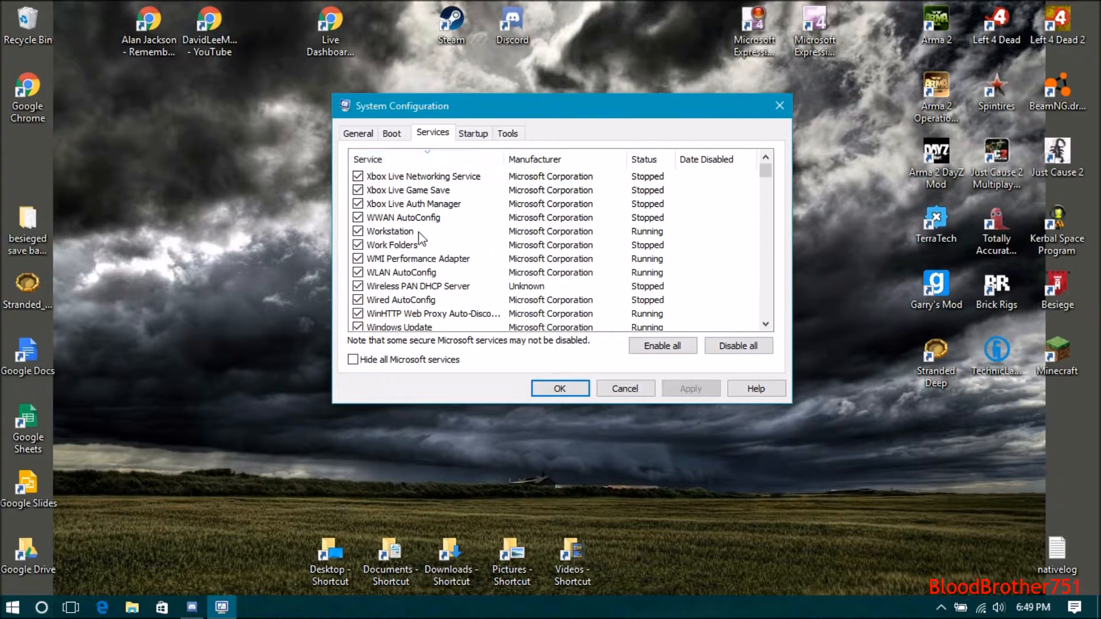
pyautogui.moveTo(478, 186)
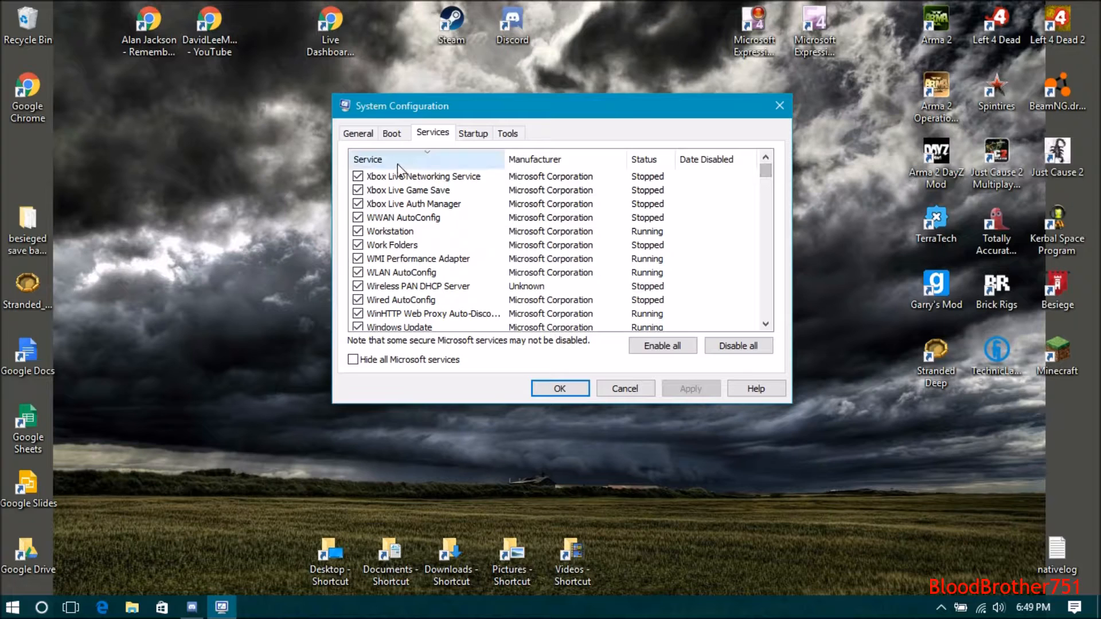
pyautogui.moveTo(385, 162)
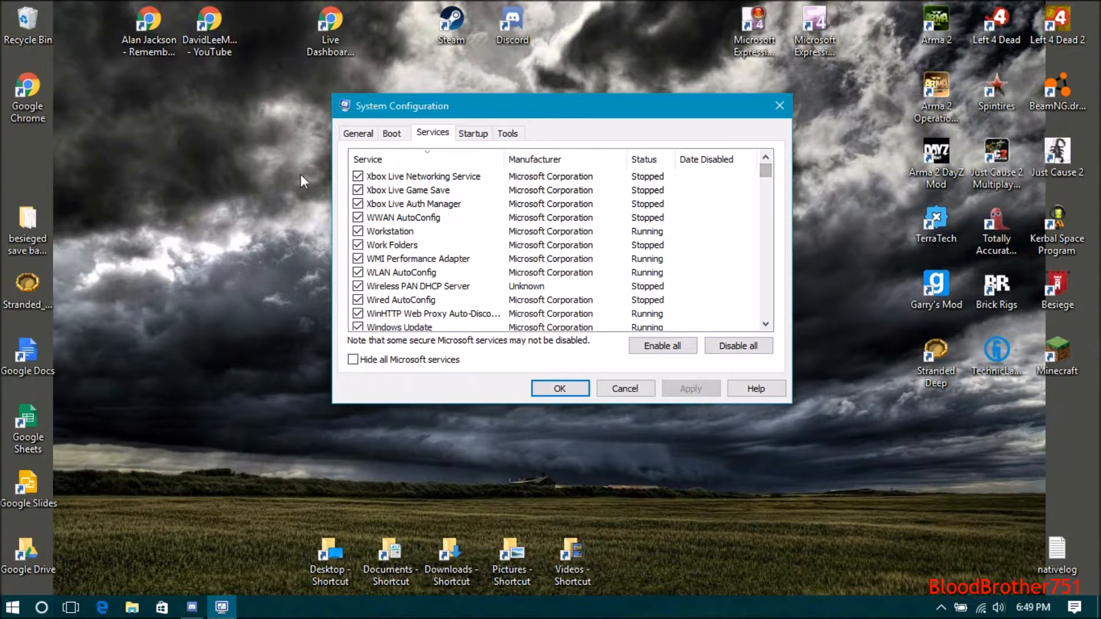
pyautogui.scroll(-3)
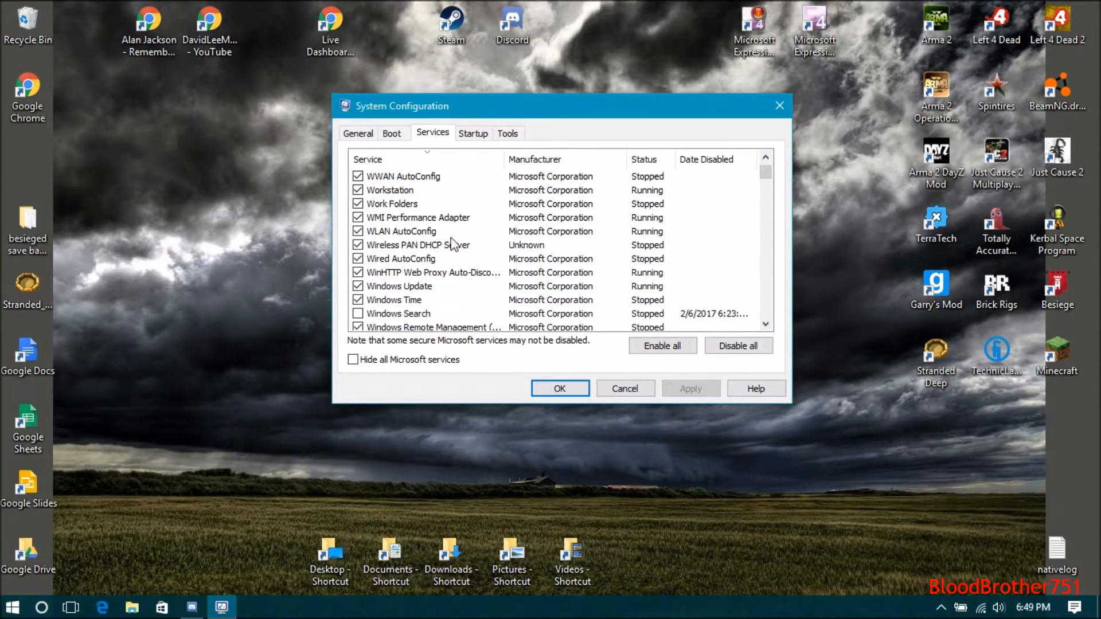
pyautogui.scroll(-3)
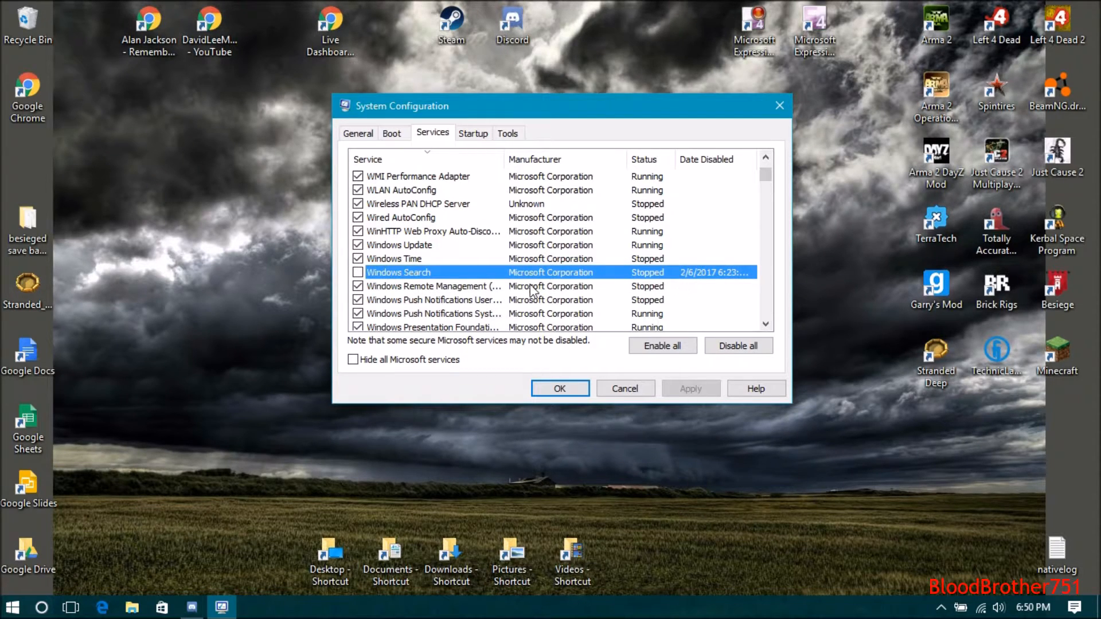
pyautogui.click(358, 273)
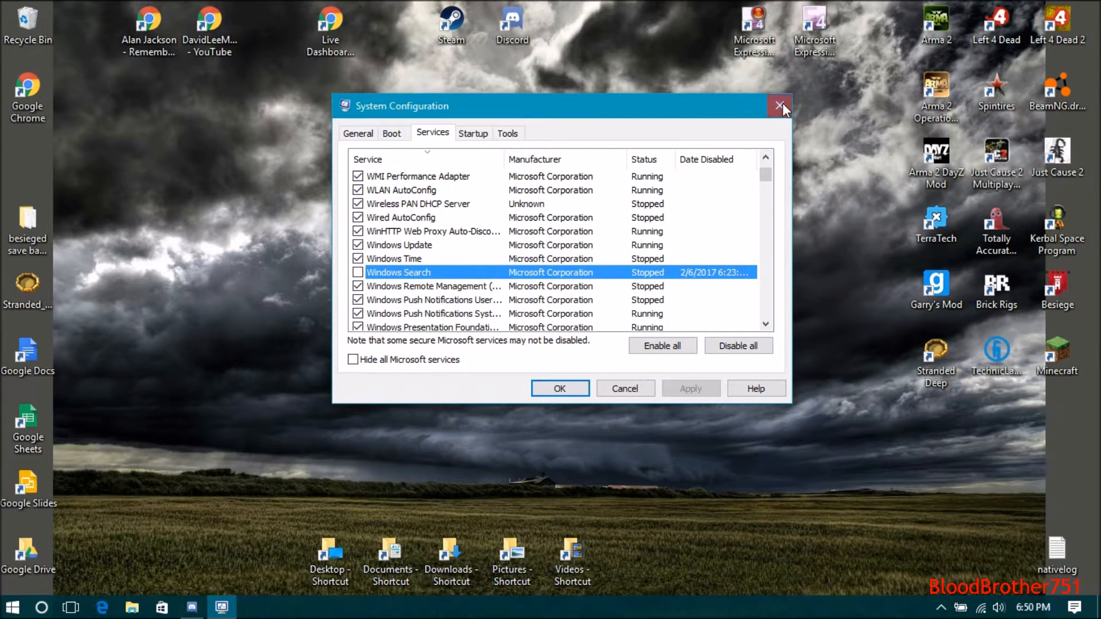
pyautogui.click(781, 106)
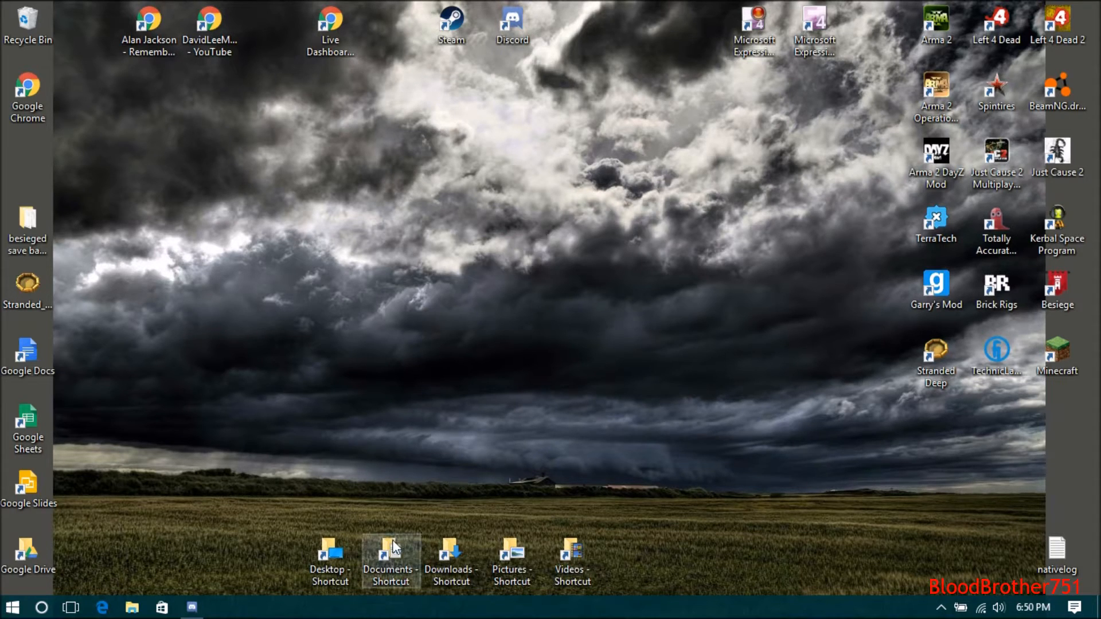
# Open the Documents folder, view its Share options, then close the window.
pyautogui.doubleClick(390, 557)
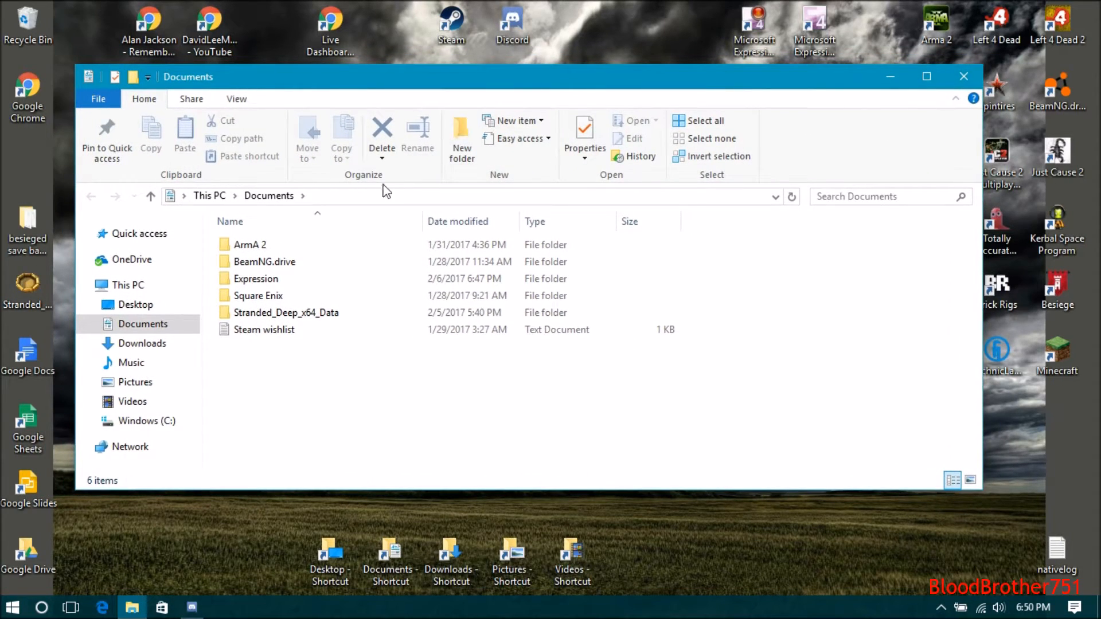
pyautogui.click(191, 98)
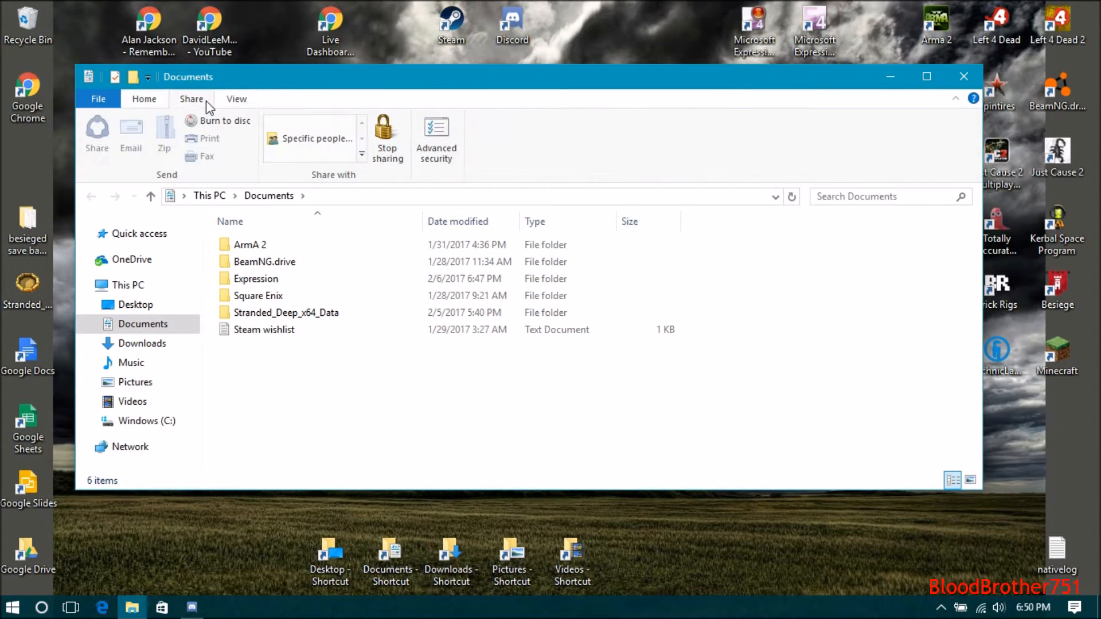
pyautogui.click(144, 98)
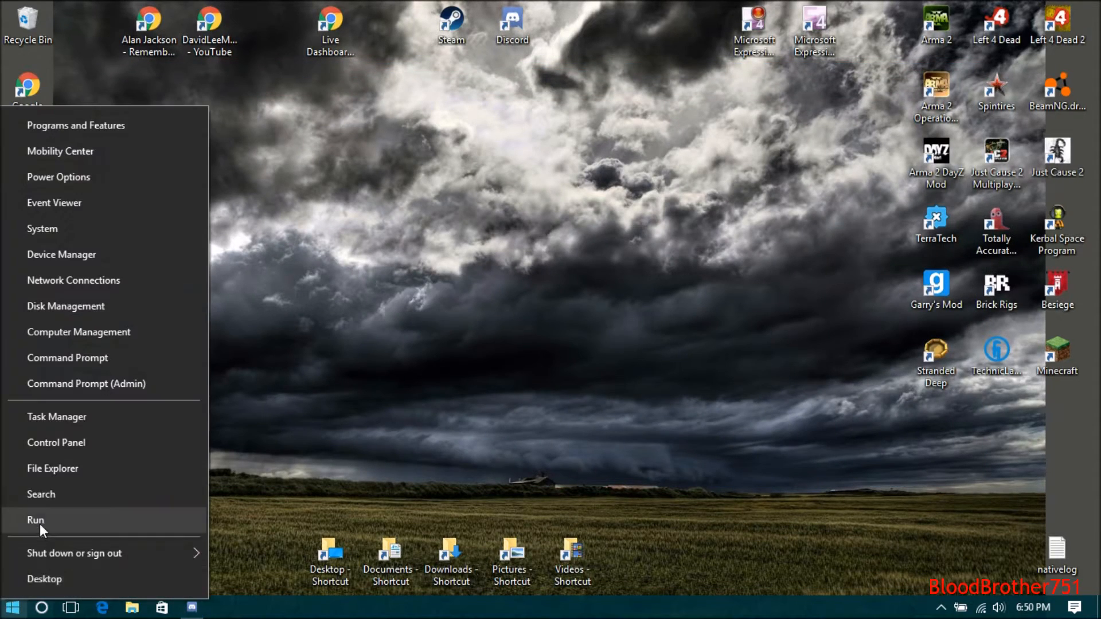
pyautogui.moveTo(67, 357)
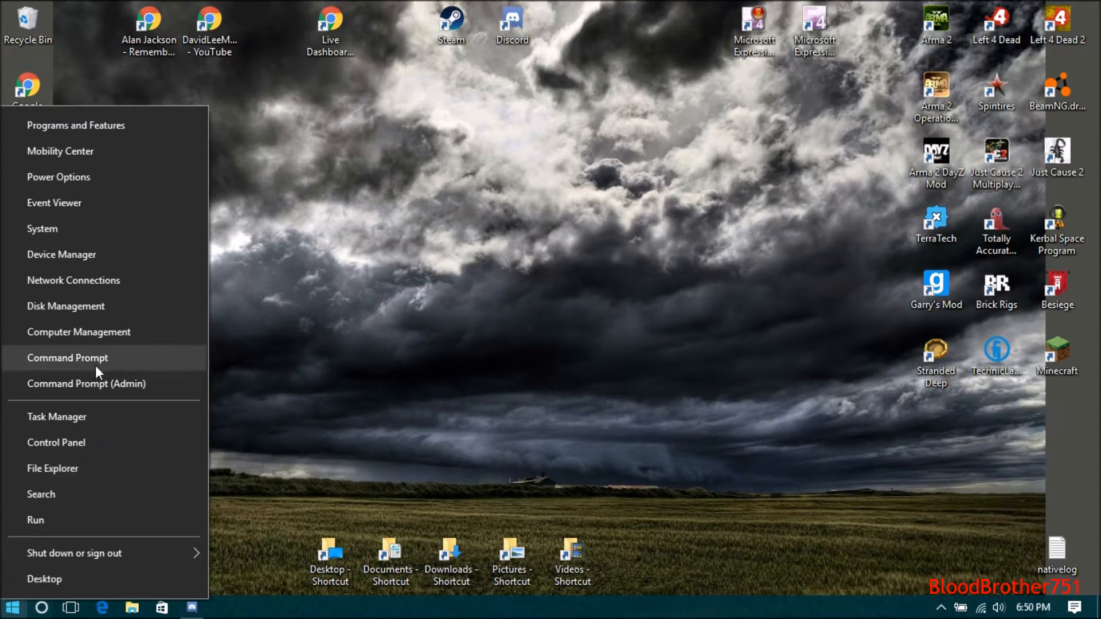
# Open the Settings app from Start search and search settings for 'explore'.
pyautogui.click(206, 356)
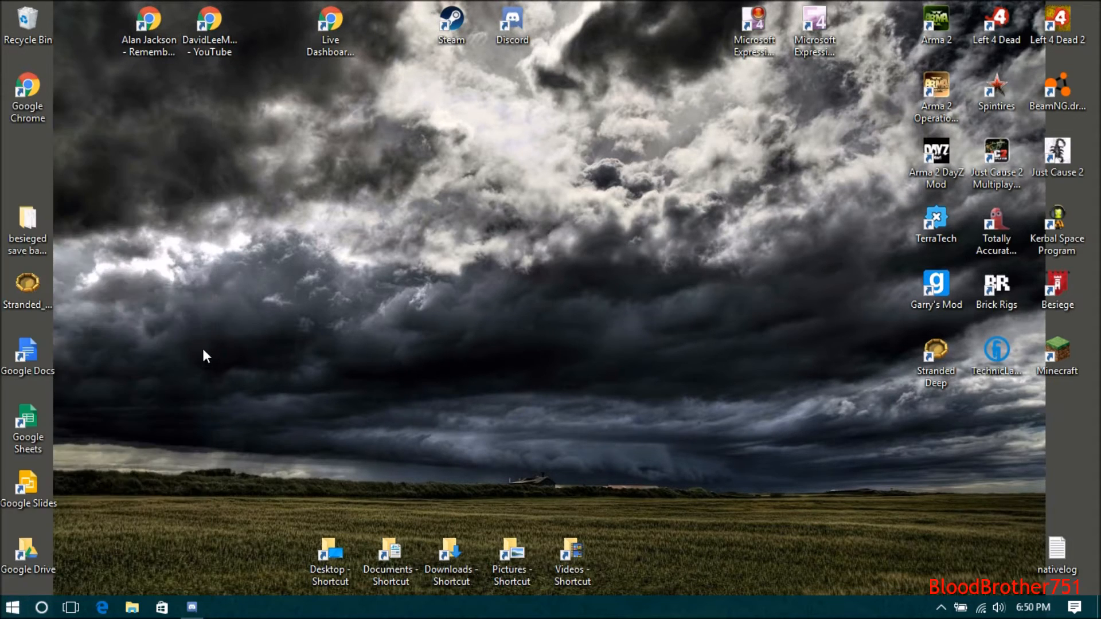
pyautogui.write('settin')
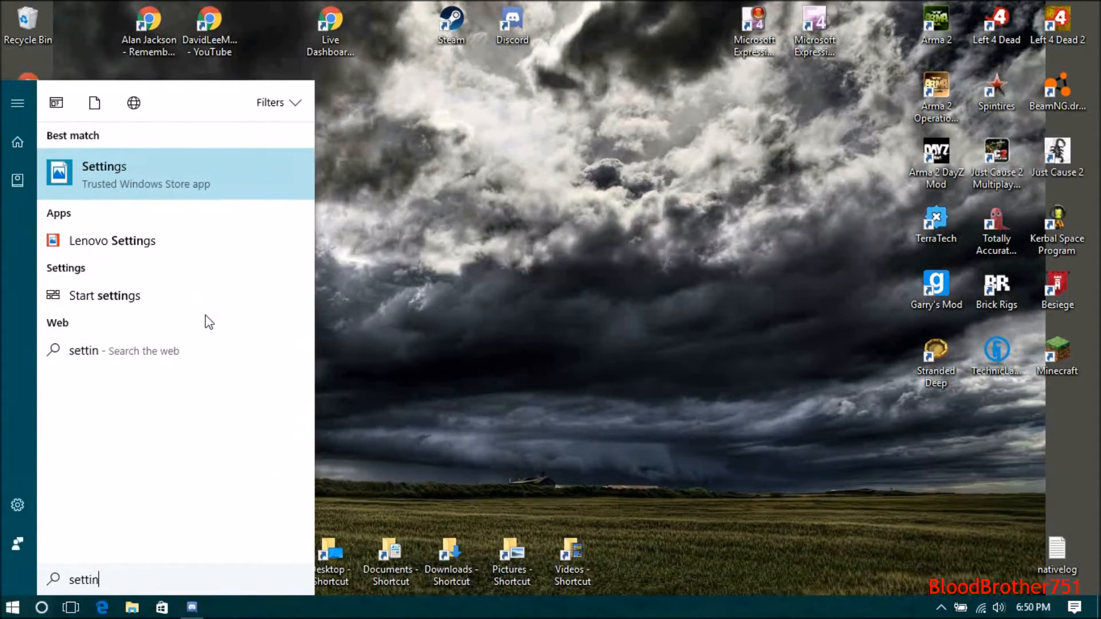
pyautogui.click(104, 173)
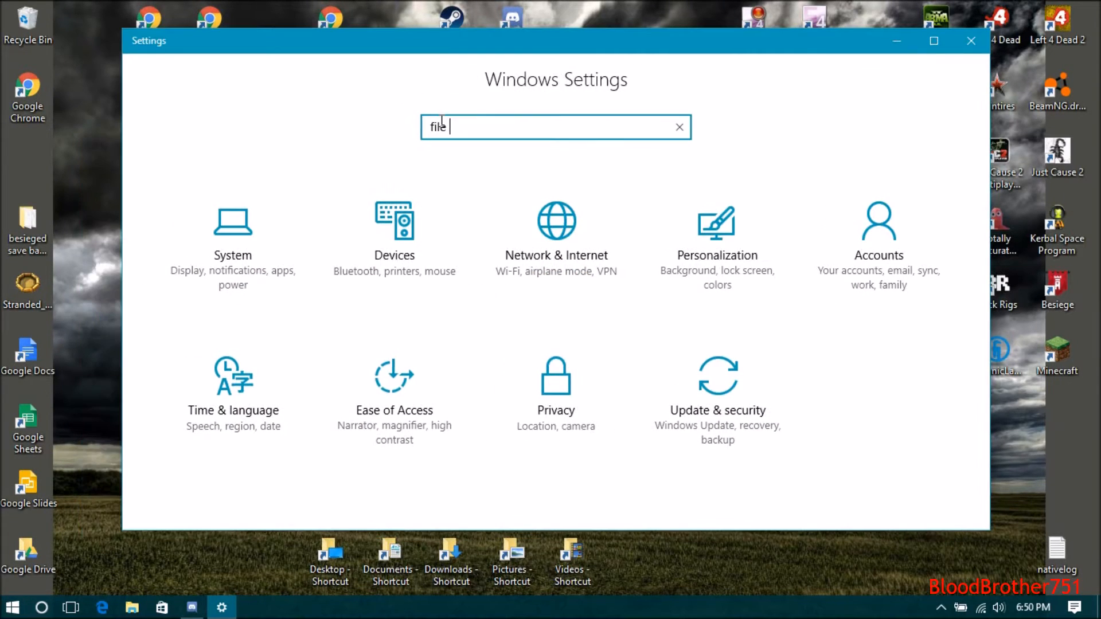
pyautogui.write('explorer')
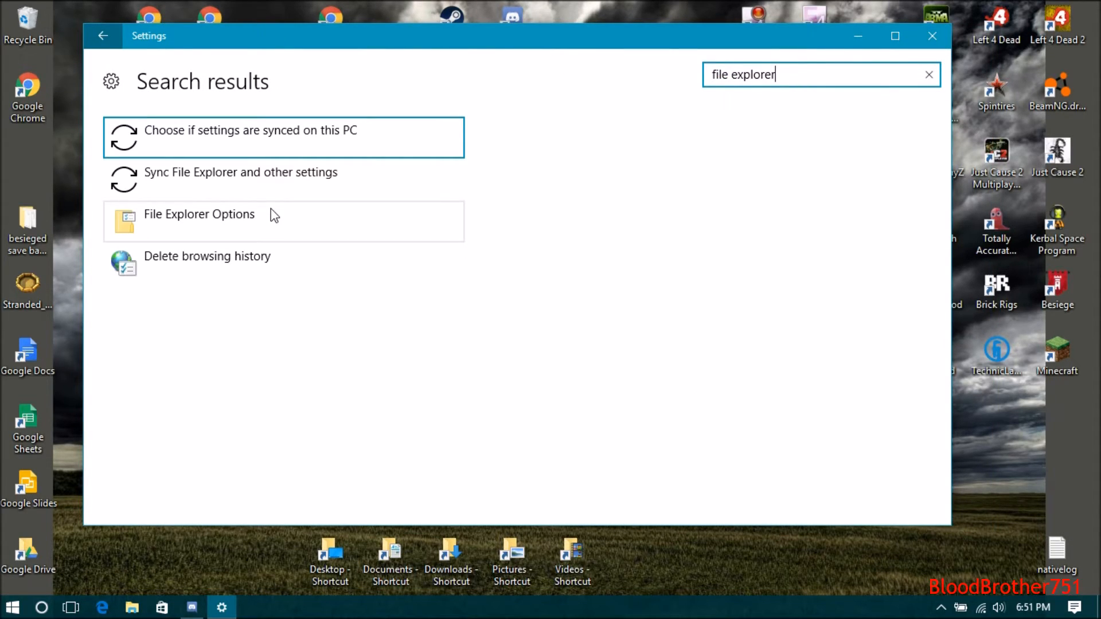
# Review File Explorer Options' General, View and Search tabs, then cancel without changes.
pyautogui.click(199, 214)
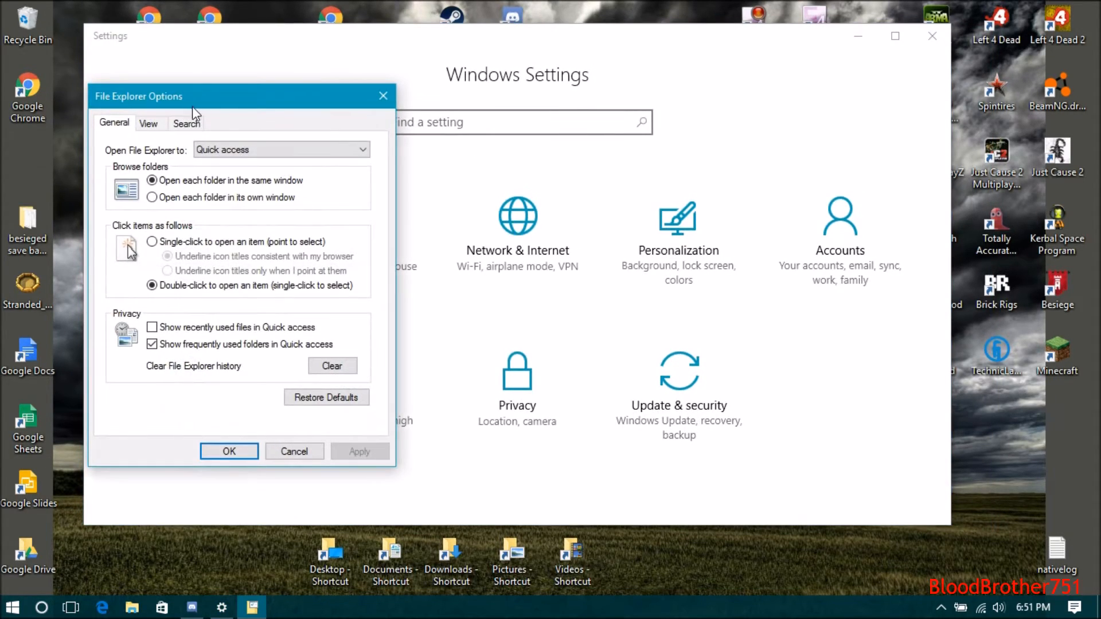
pyautogui.click(148, 122)
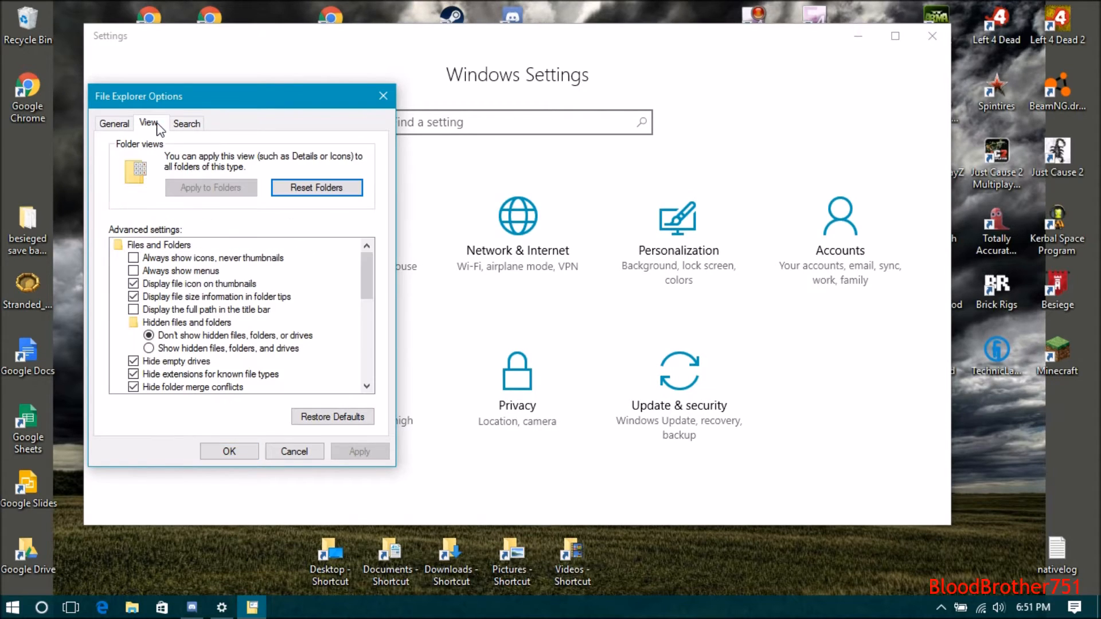
pyautogui.click(186, 122)
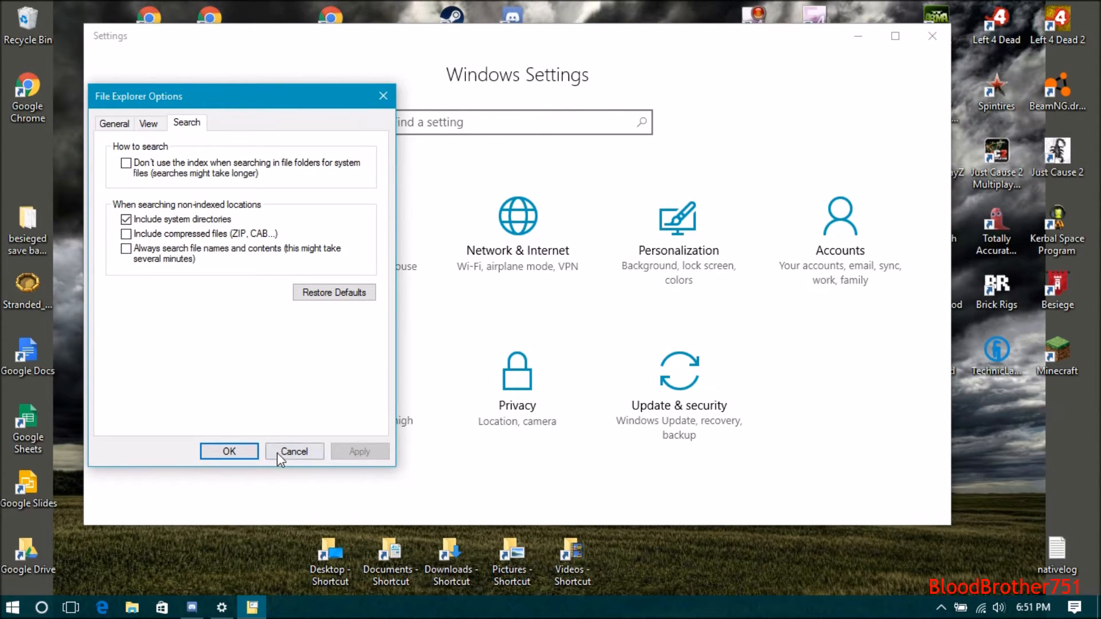
pyautogui.click(294, 451)
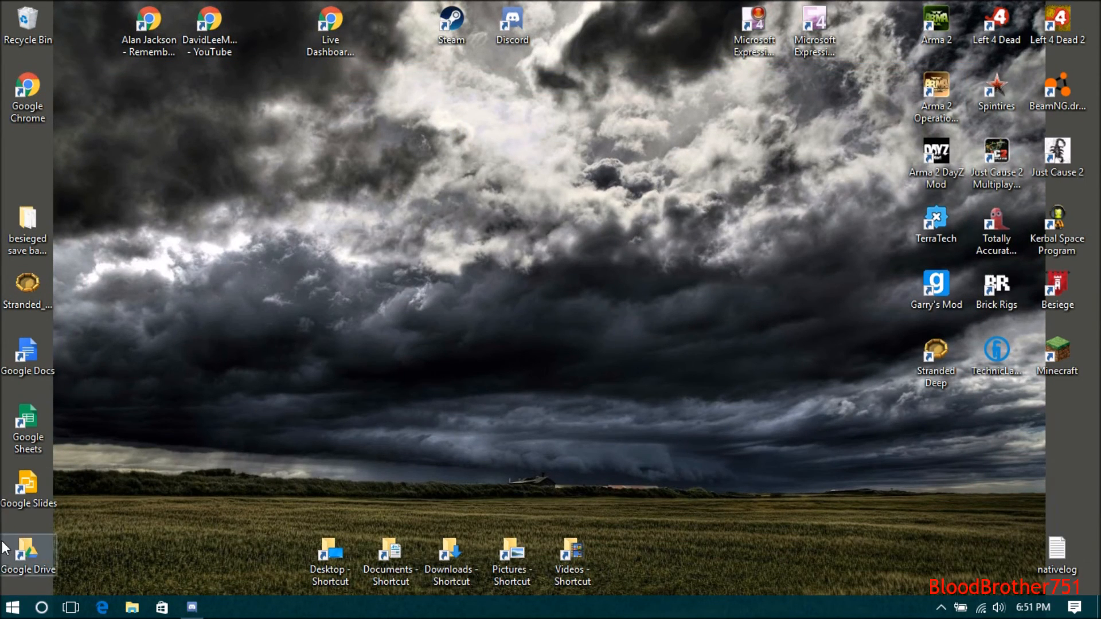
pyautogui.moveTo(658, 362)
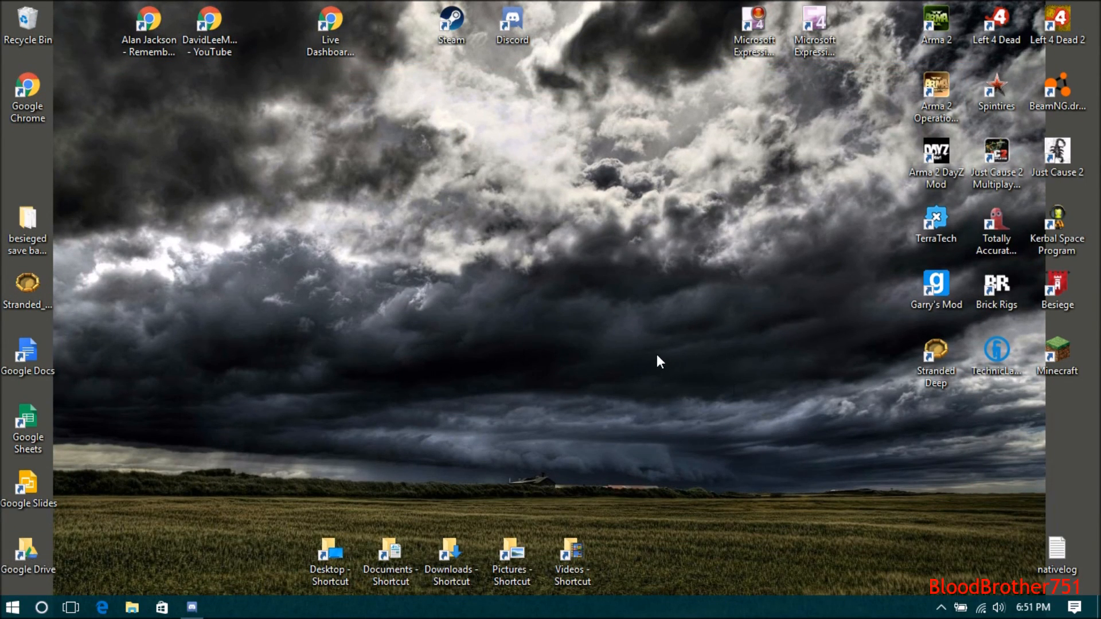